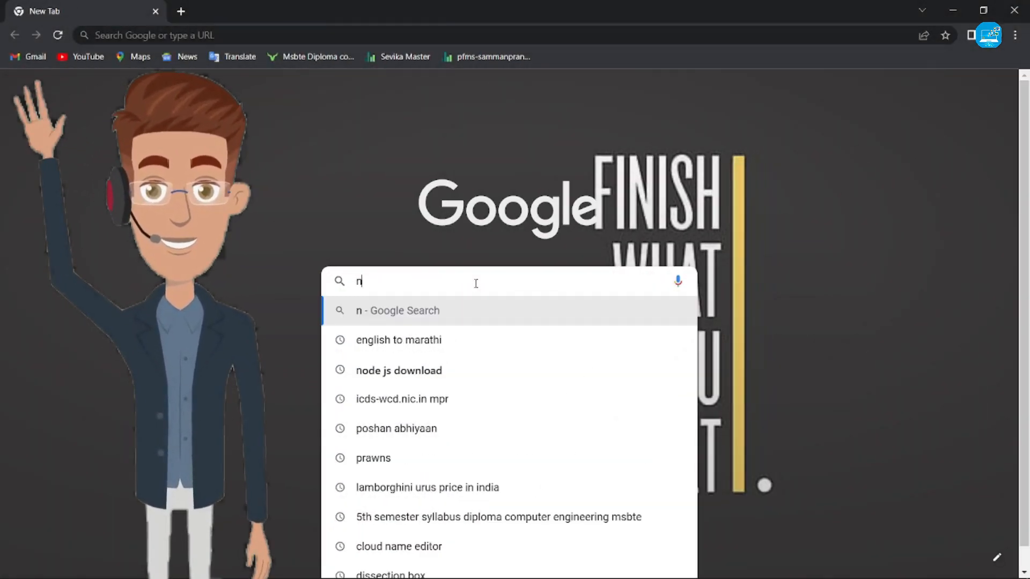
Search Google for 'node js download' via the autocomplete suggestion.
{"action": "type", "text": "o"}
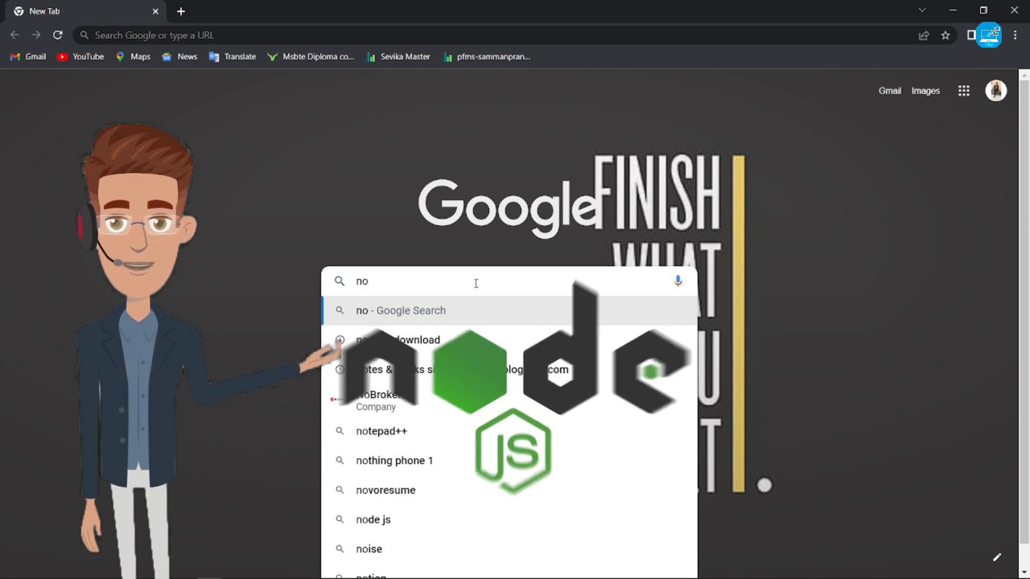
{"action": "type", "text": "de"}
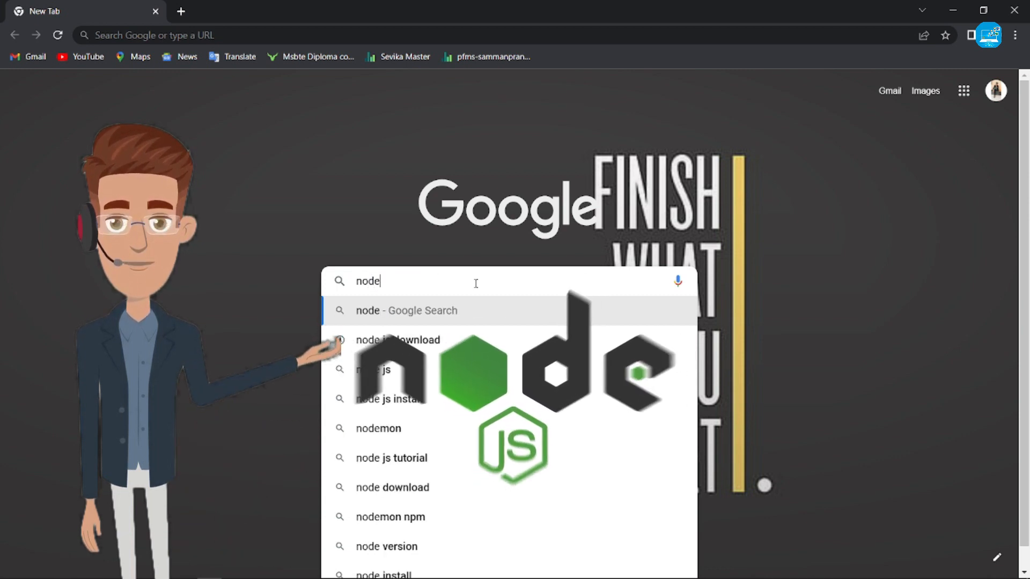
{"action": "left_click", "coordinate": [398, 340]}
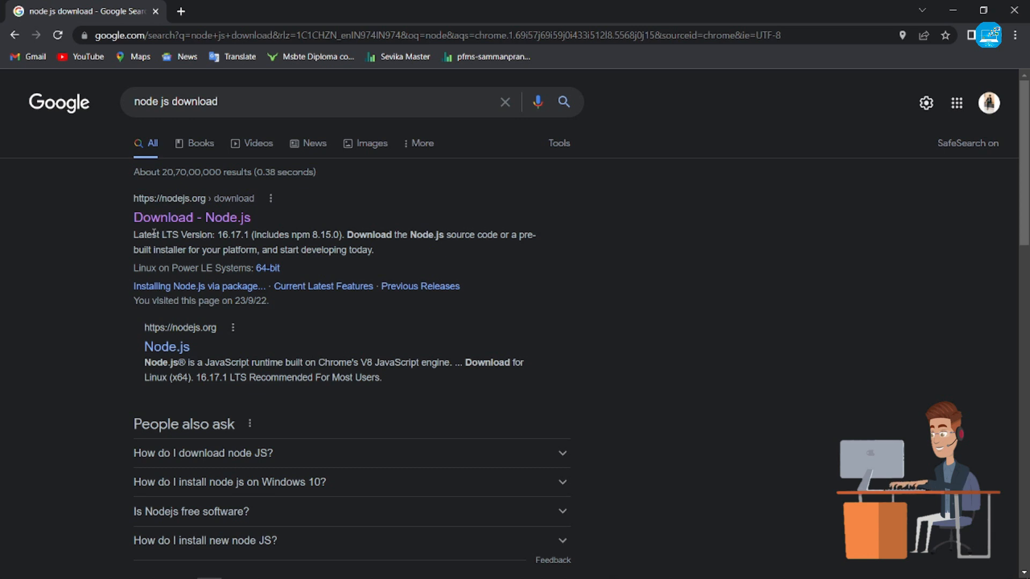
{"action": "mouse_move", "coordinate": [191, 218]}
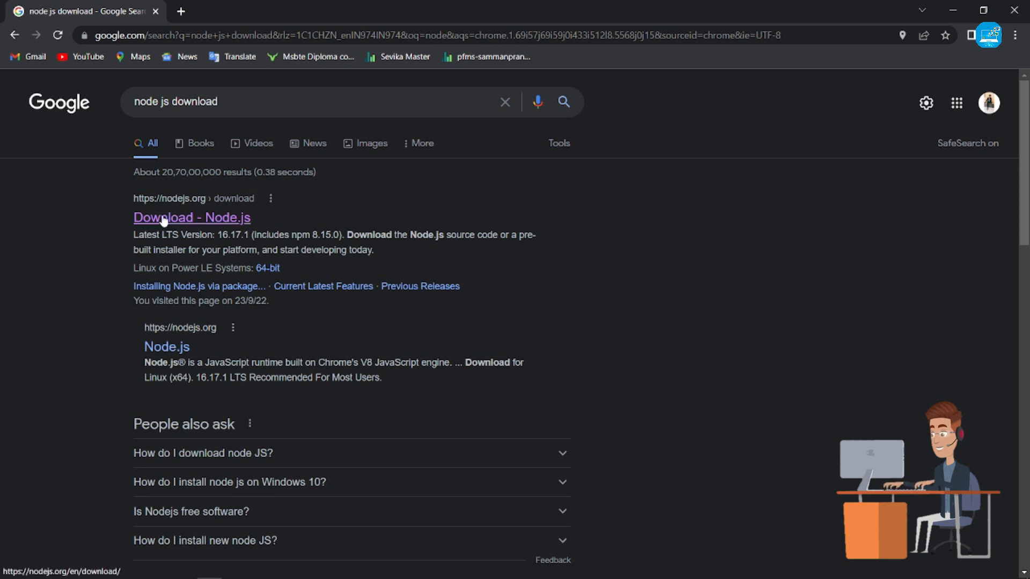
Follow the 'Download - Node.js' result to nodejs.org/en/download.
{"action": "left_click", "coordinate": [191, 218]}
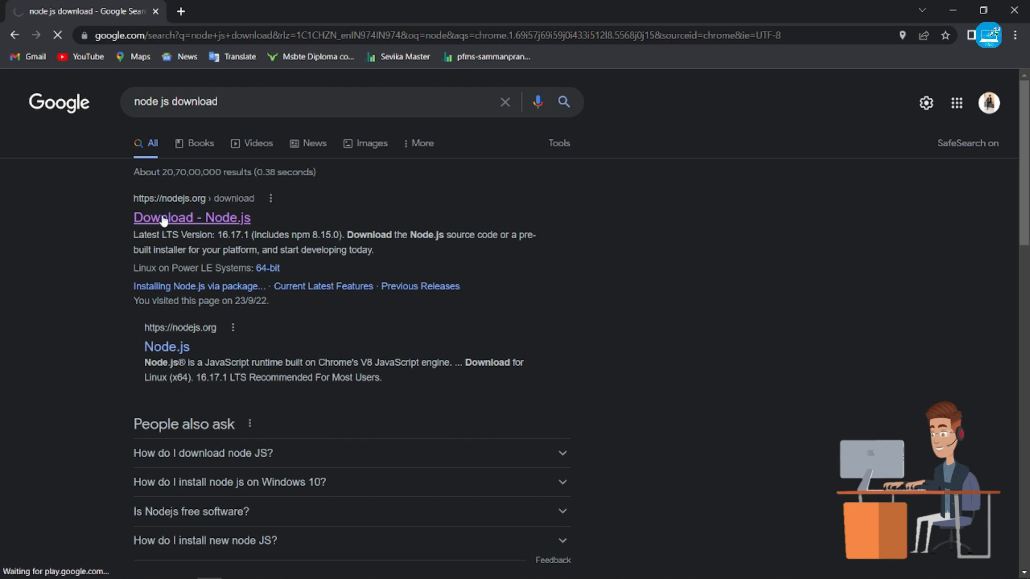
{"action": "left_click", "coordinate": [191, 218]}
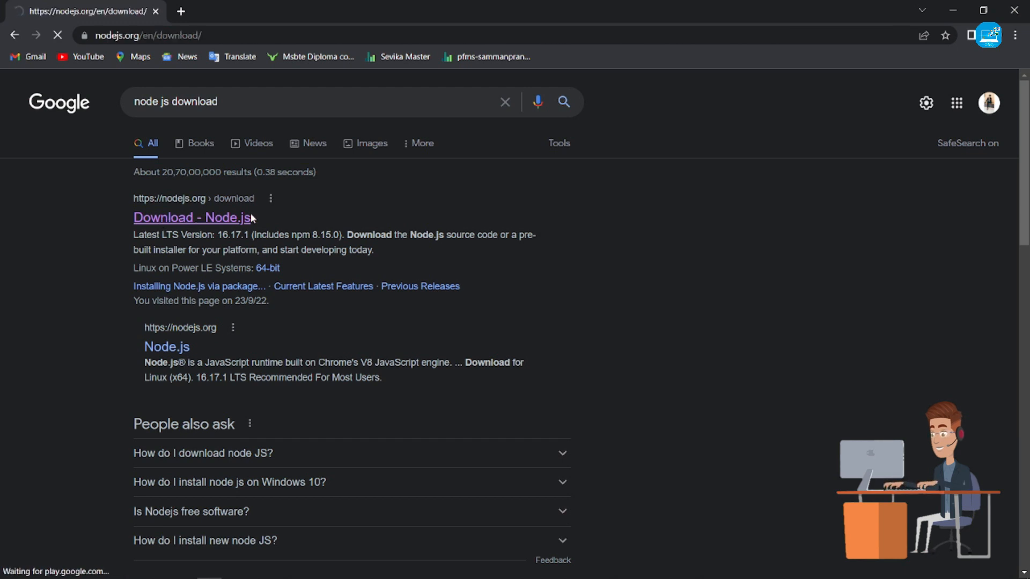
Download the LTS Windows Installer node-v16.17.1-x64.msi from the Node.js site.
{"action": "left_click", "coordinate": [191, 218]}
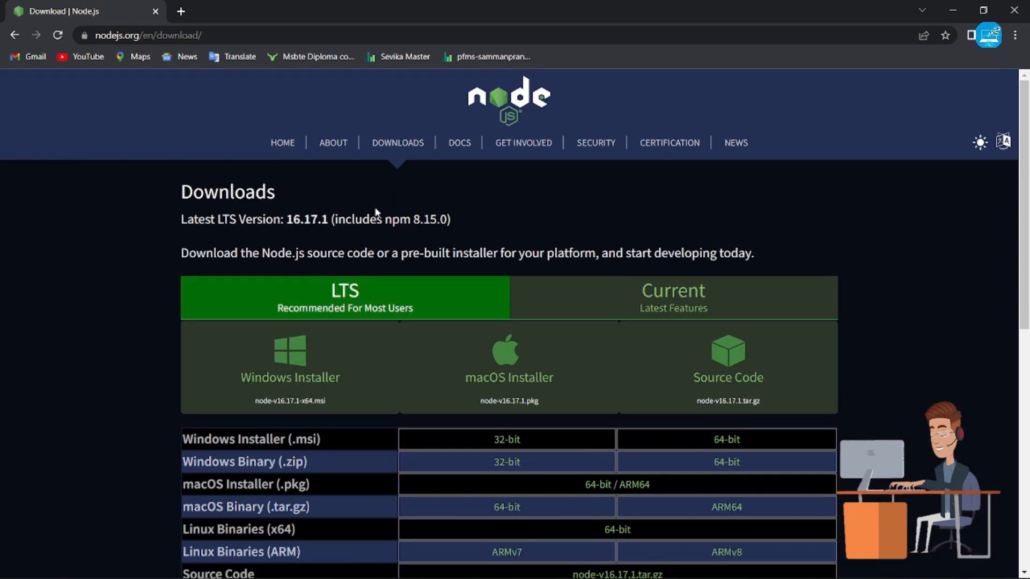
{"action": "mouse_move", "coordinate": [326, 240]}
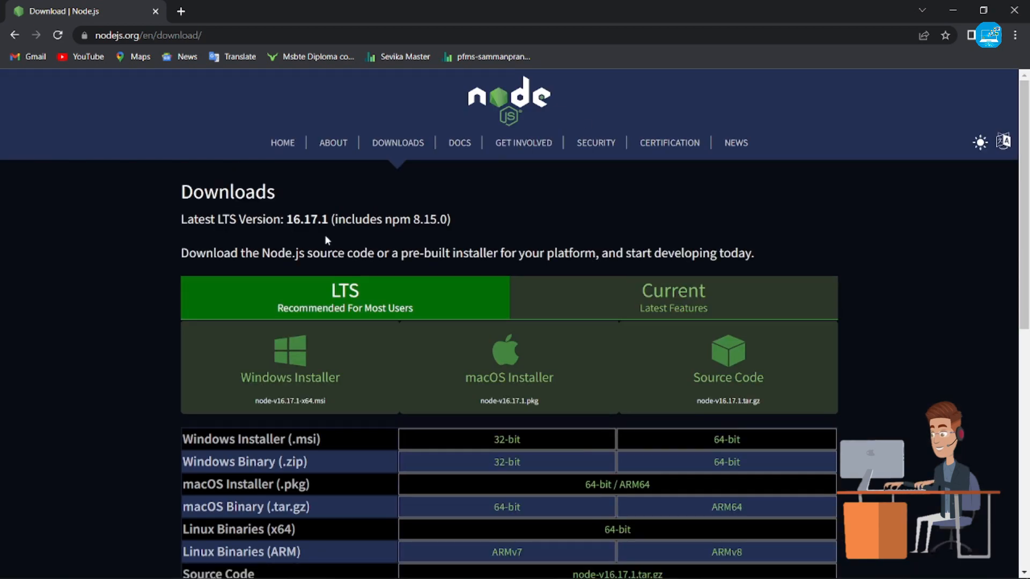
{"action": "mouse_move", "coordinate": [290, 368]}
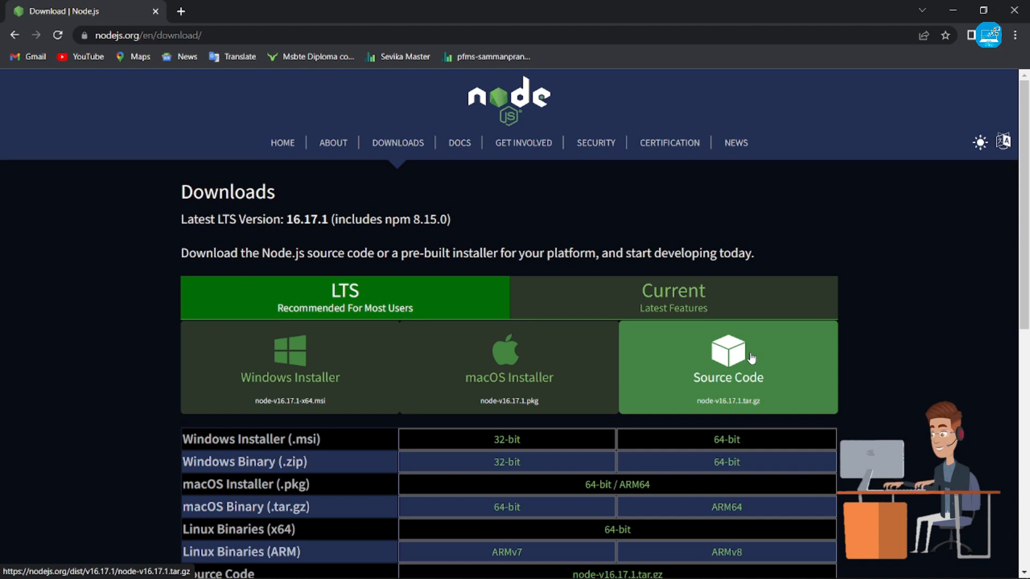
{"action": "mouse_move", "coordinate": [289, 374]}
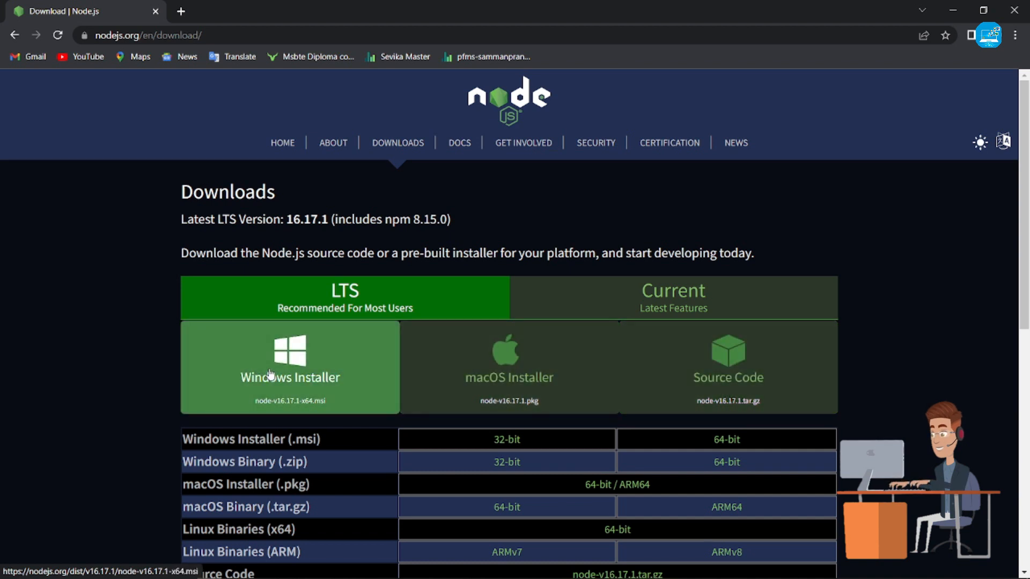
{"action": "left_click", "coordinate": [288, 368]}
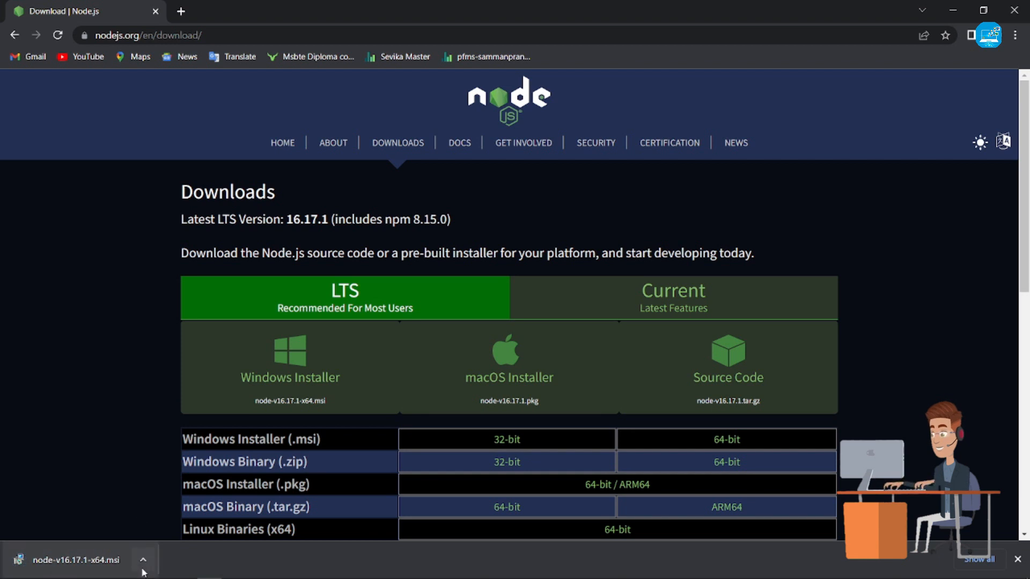
Run node-v16.17.1-x64.msi from Chrome's download bar to start the setup wizard.
{"action": "left_click", "coordinate": [78, 560]}
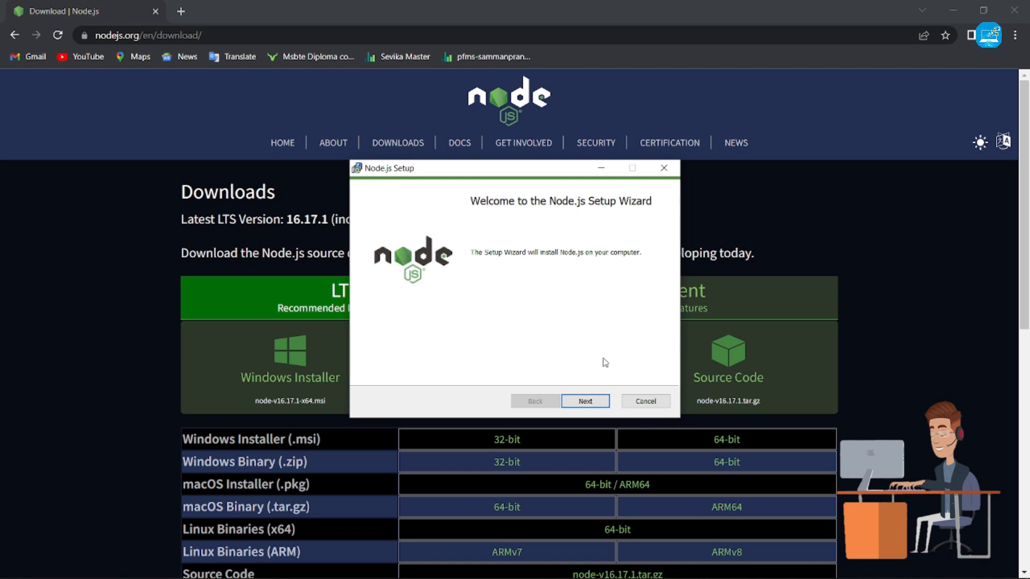
Accept the license agreement and continue past it in Node.js Setup.
{"action": "left_click", "coordinate": [584, 400]}
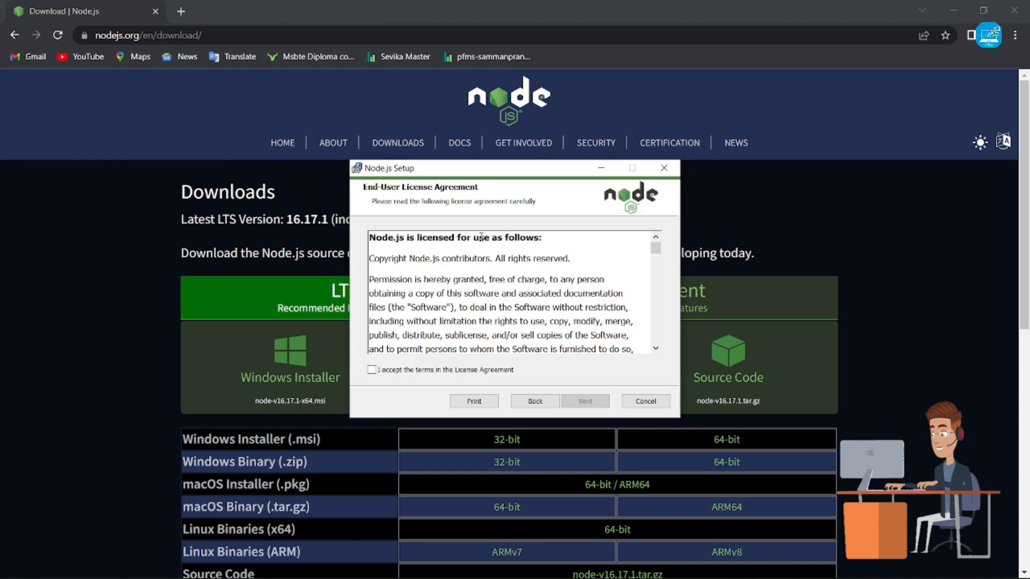
{"action": "scroll", "scroll_direction": "down", "scroll_amount": 3}
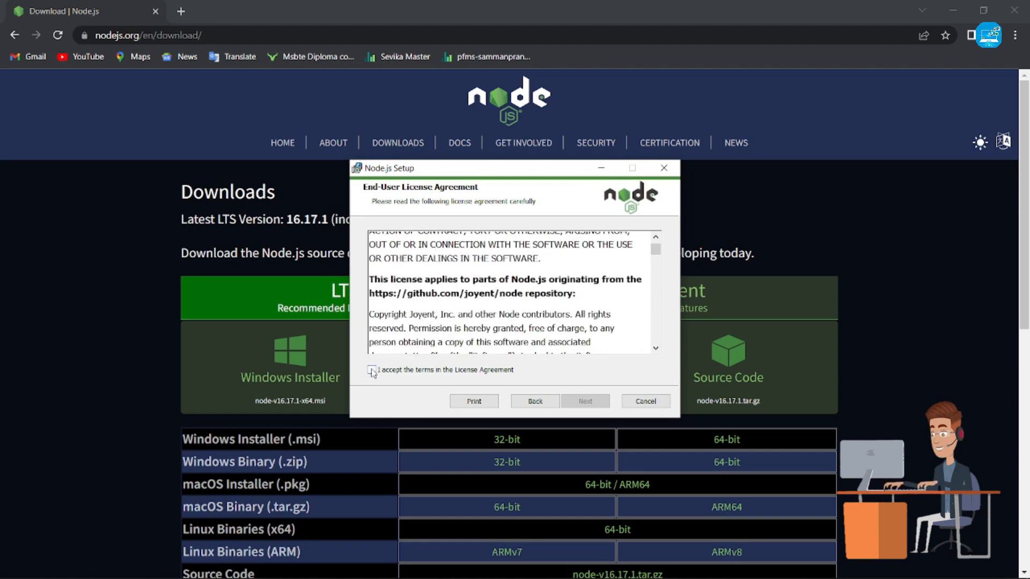
{"action": "left_click", "coordinate": [372, 370]}
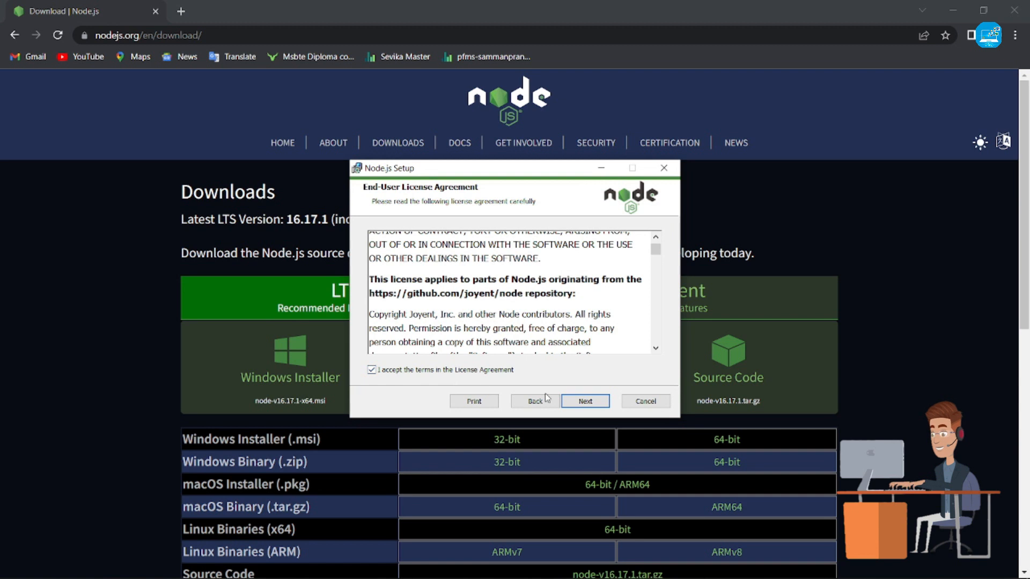
{"action": "left_click", "coordinate": [584, 401]}
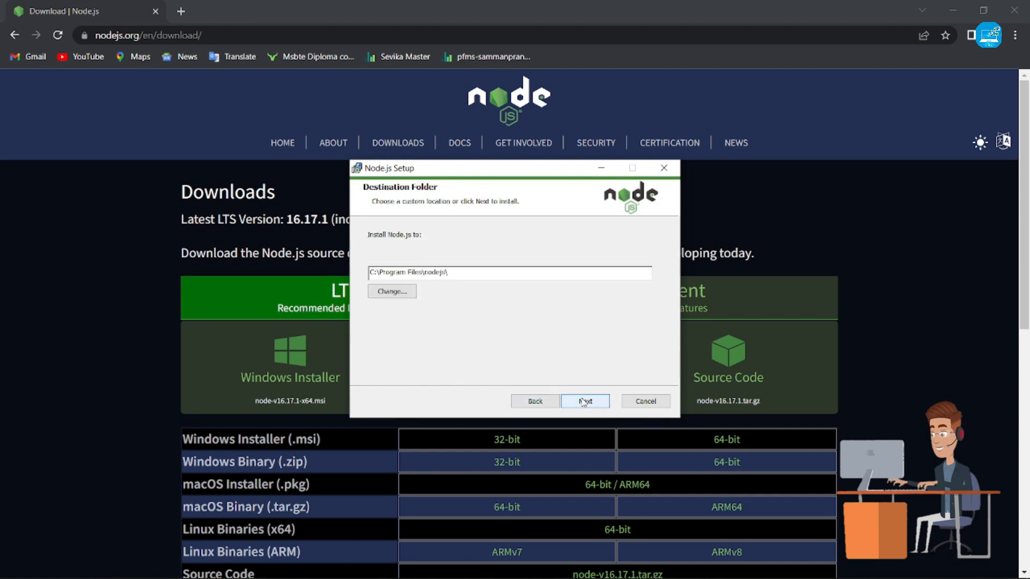
Keep the default install folder and features, then begin installing Node.js.
{"action": "left_click", "coordinate": [583, 401]}
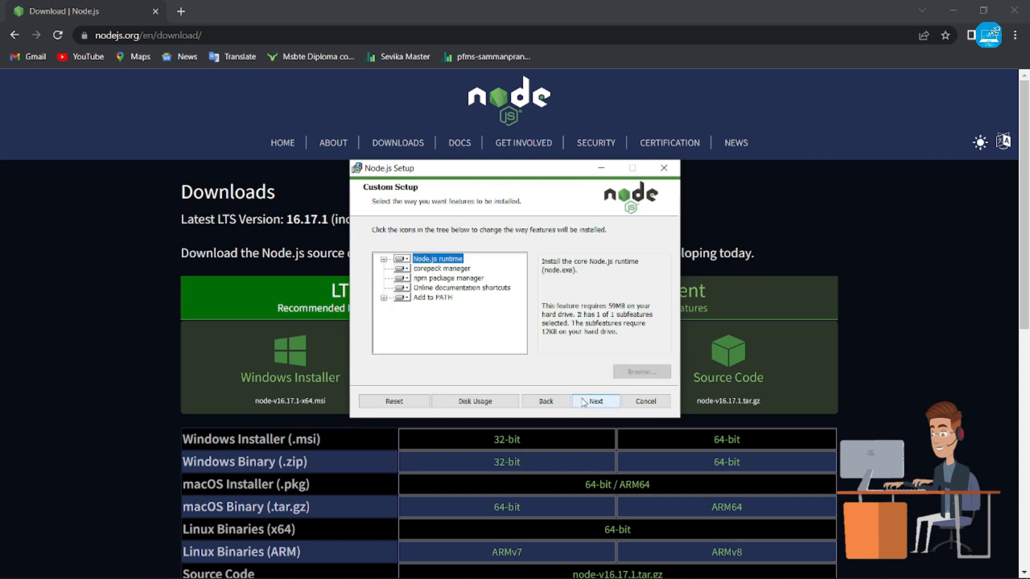
{"action": "left_click", "coordinate": [596, 402]}
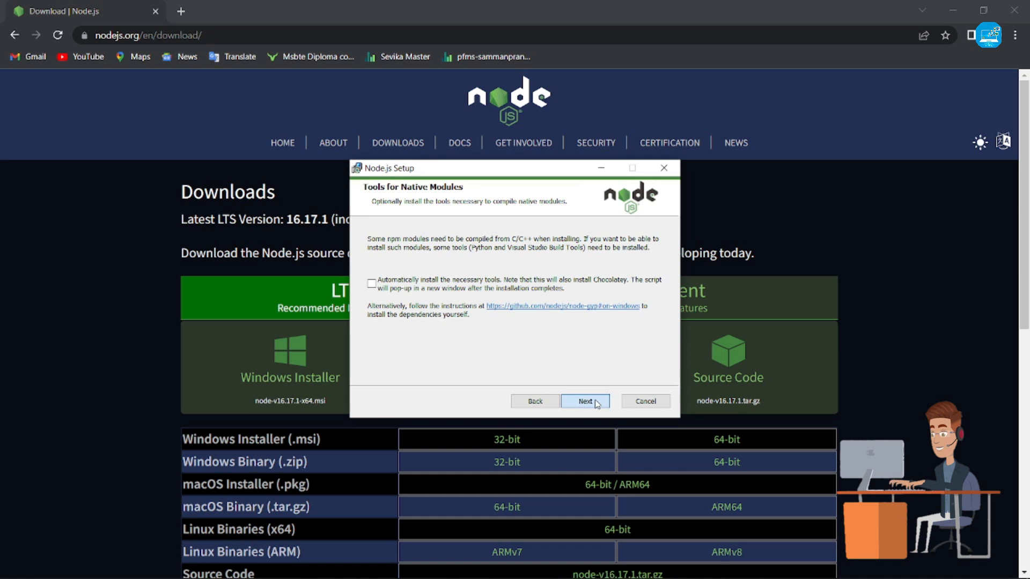
{"action": "left_click", "coordinate": [585, 401]}
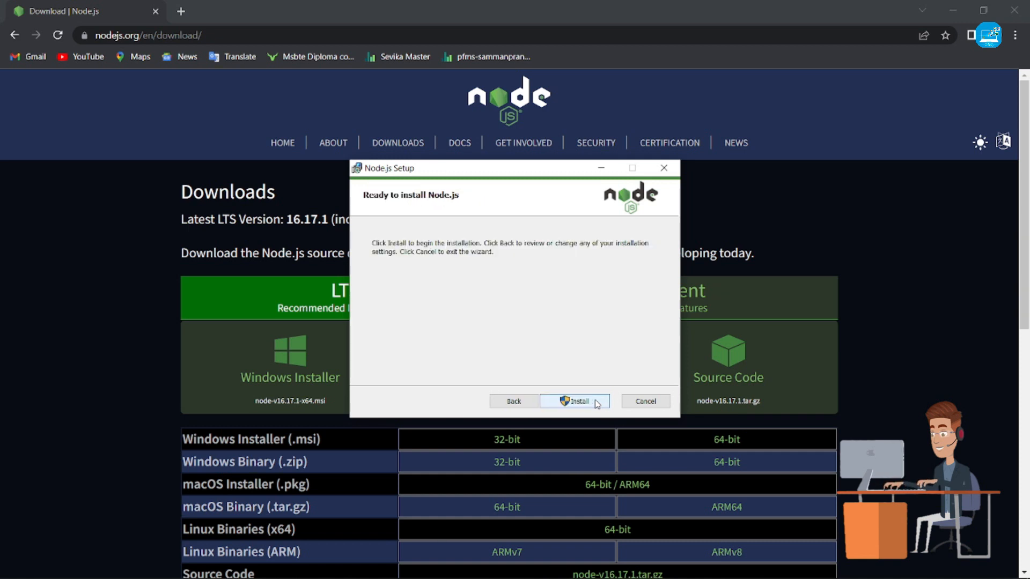
{"action": "left_click", "coordinate": [575, 401]}
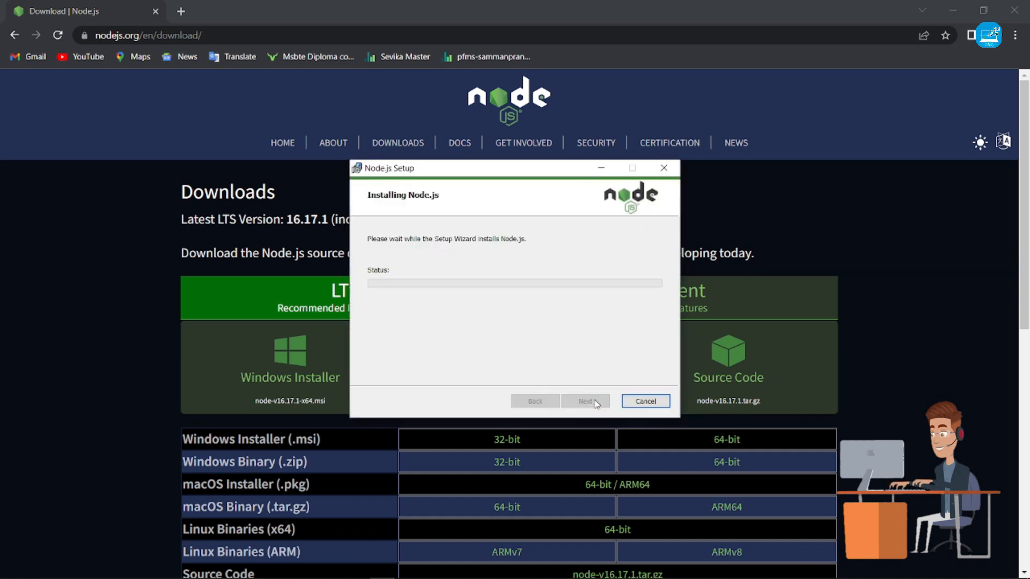
{"action": "mouse_move", "coordinate": [561, 310]}
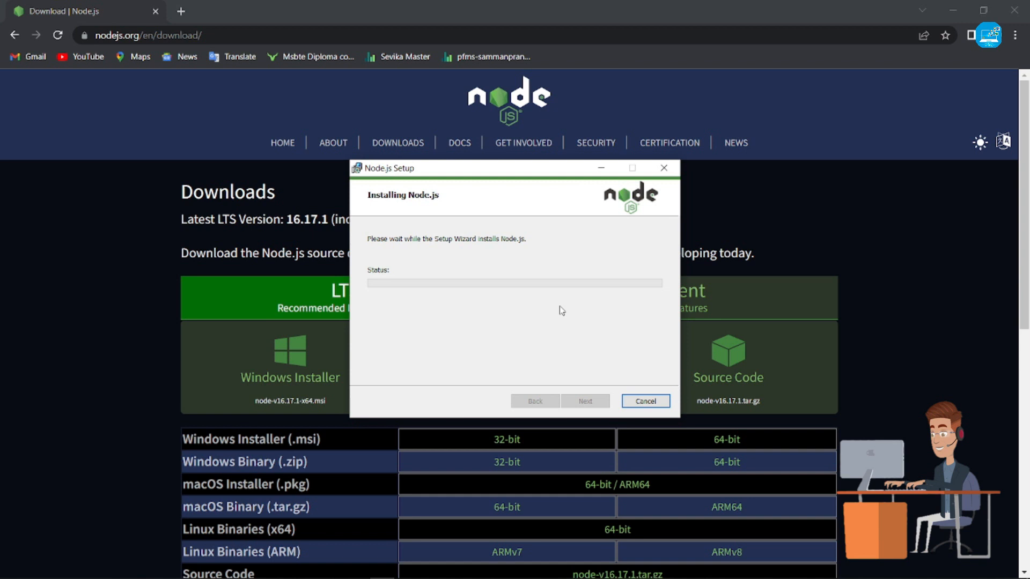
{"action": "mouse_move", "coordinate": [564, 309]}
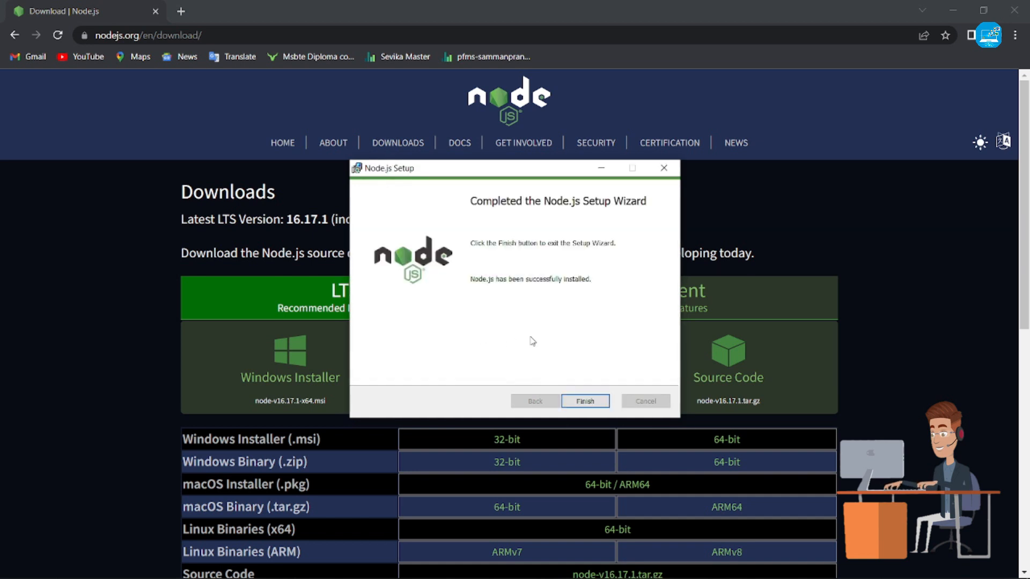
{"action": "mouse_move", "coordinate": [534, 293]}
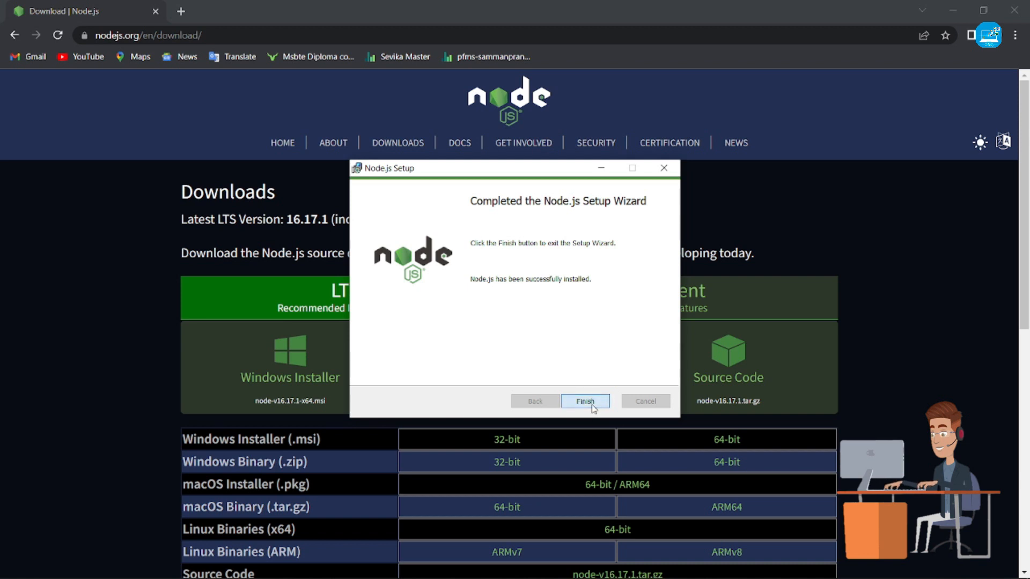
Finish the completed setup wizard and launch Node.js from the Start menu's Recently added list.
{"action": "left_click", "coordinate": [584, 402]}
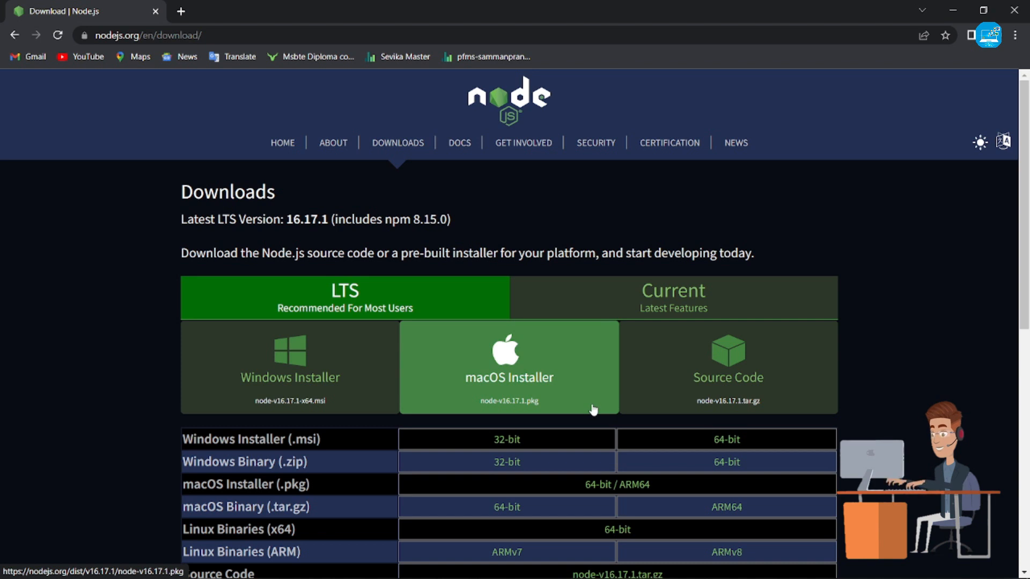
{"action": "left_click", "coordinate": [11, 568]}
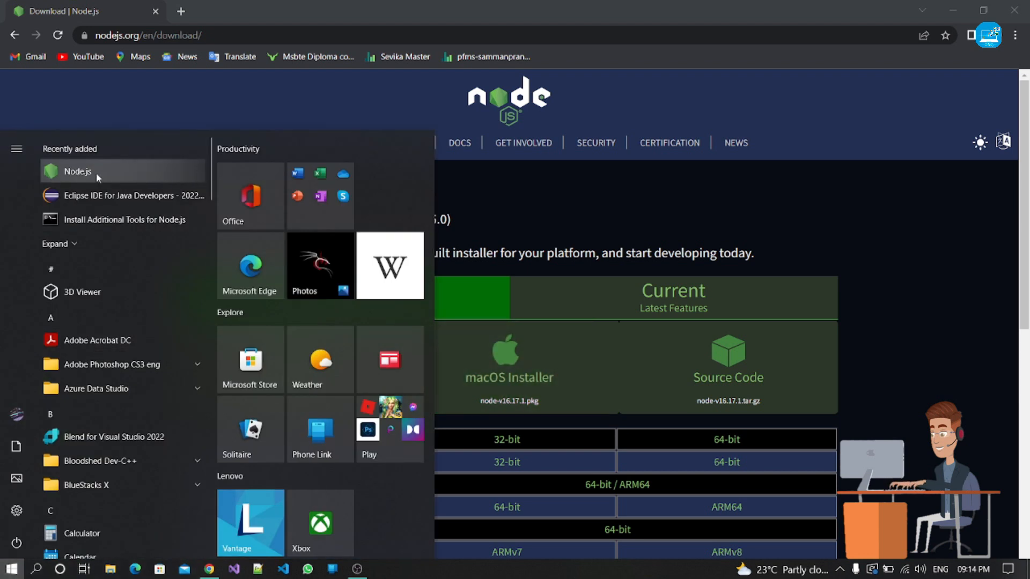
{"action": "left_click", "coordinate": [77, 172]}
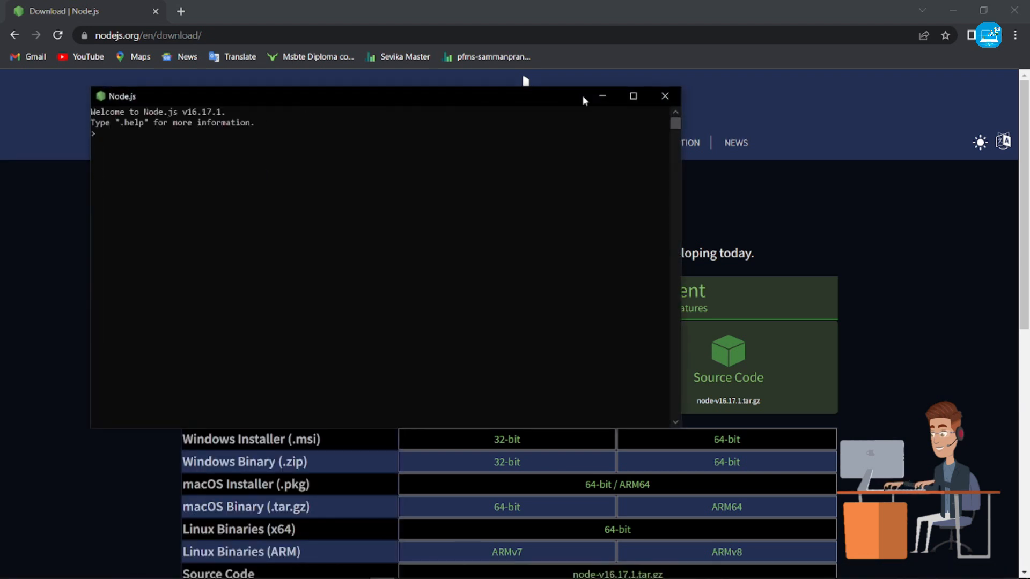
Enter console.log("Hello World"); at the Node.js > prompt without running it.
{"action": "left_click", "coordinate": [632, 95]}
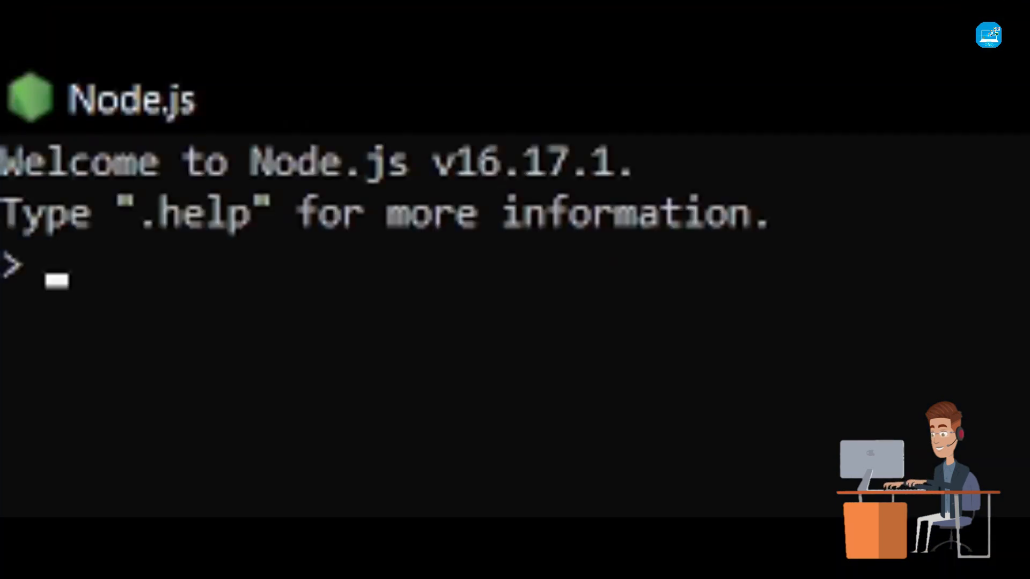
{"action": "type", "text": "c"}
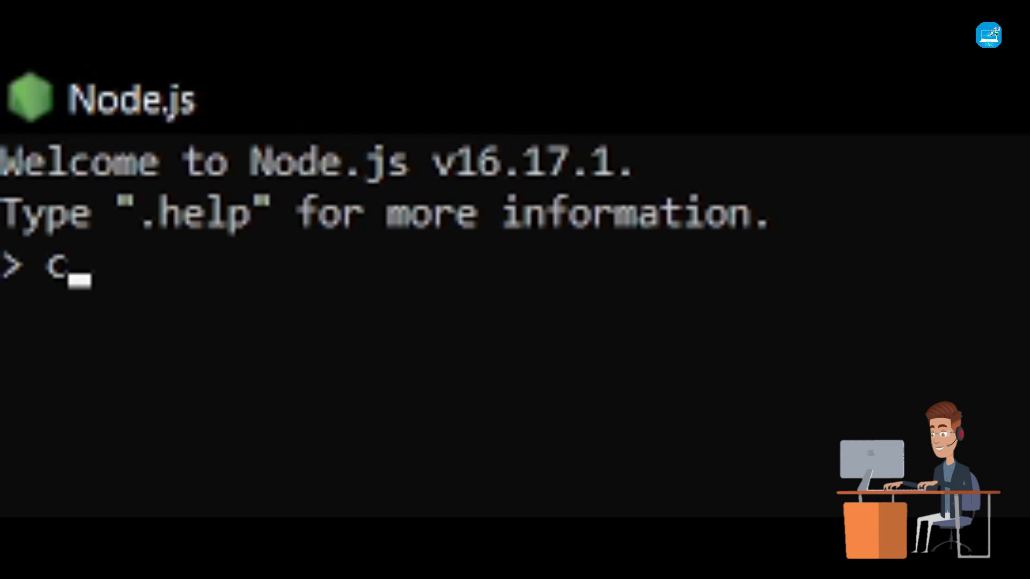
{"action": "type", "text": "onsole"}
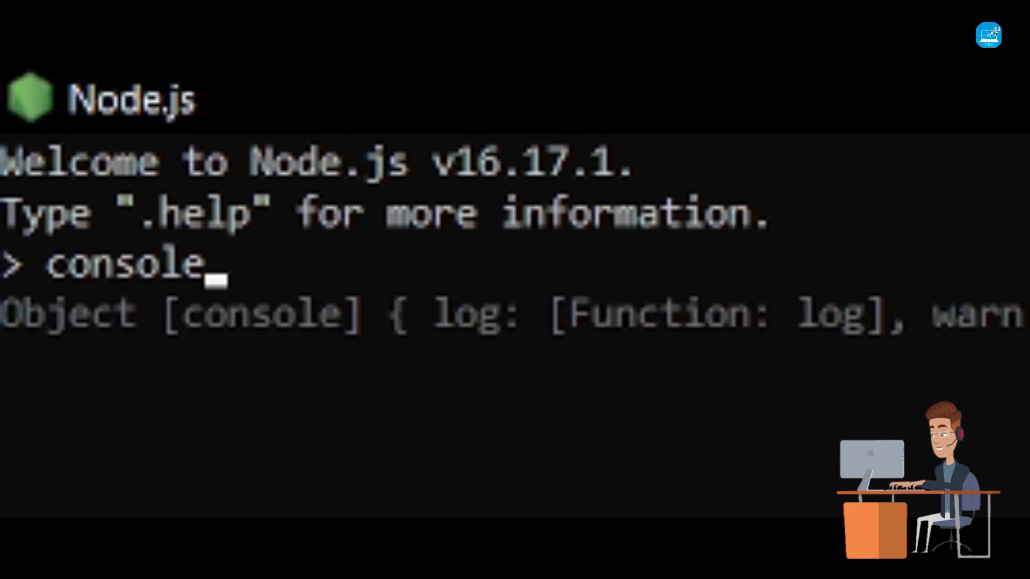
{"action": "type", "text": "."}
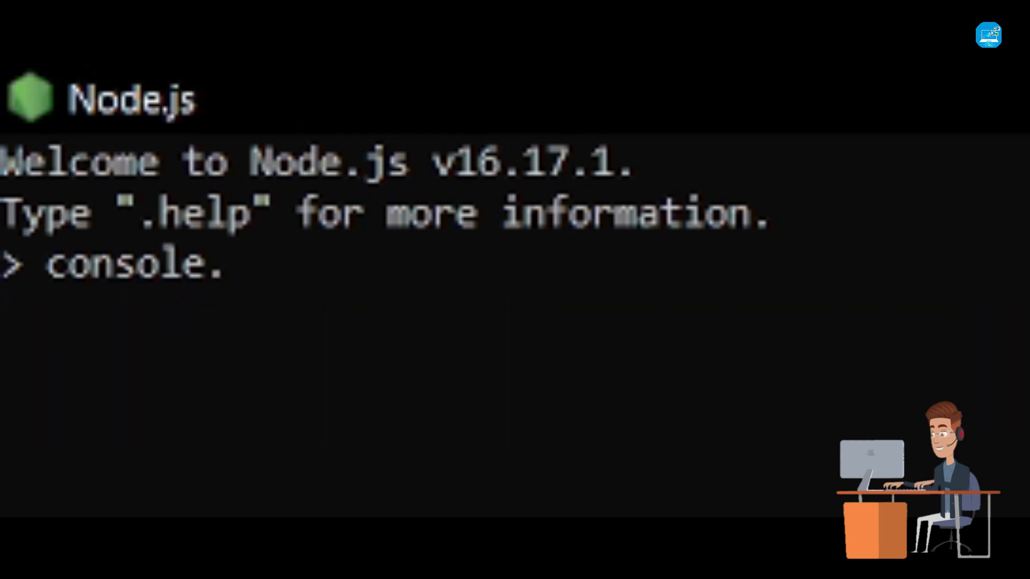
{"action": "type", "text": "log"}
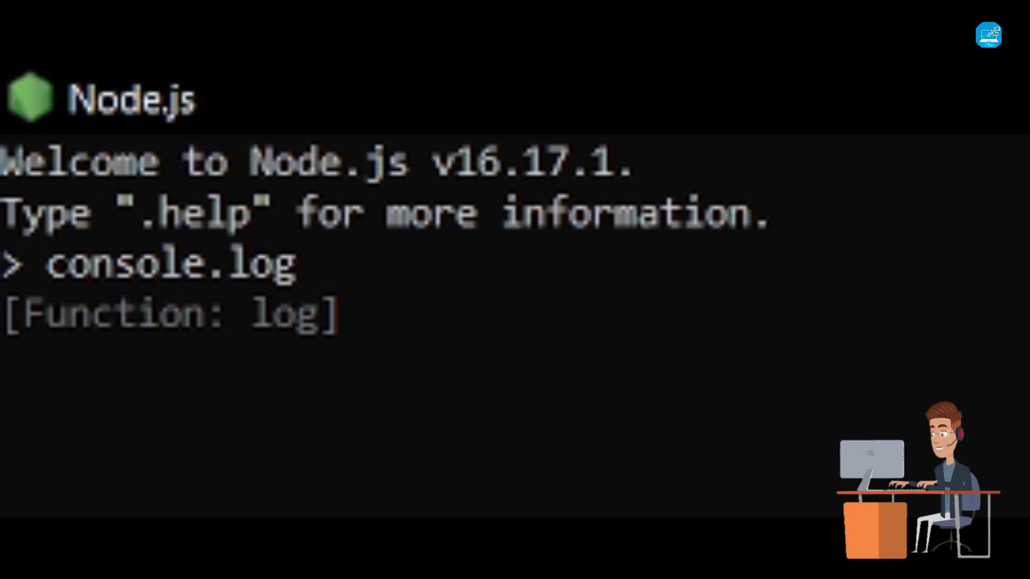
{"action": "type", "text": "("}
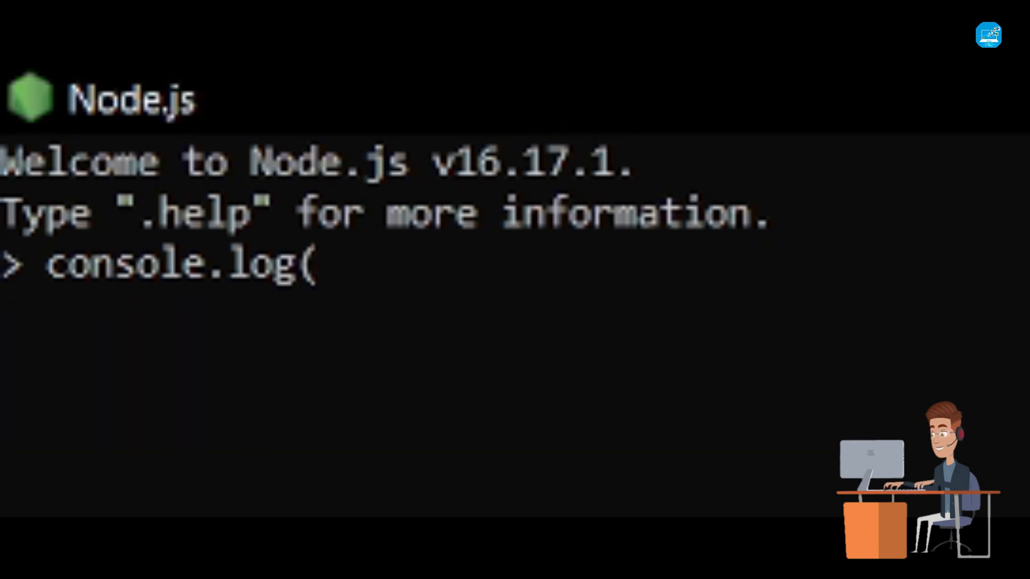
{"action": "type", "text": ")"}
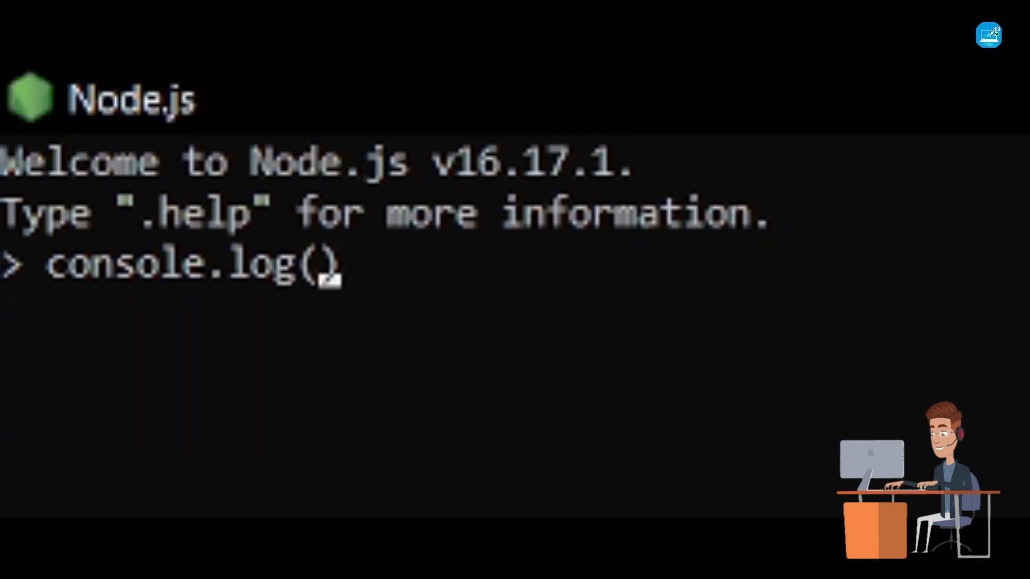
{"action": "type", "text": "\"H"}
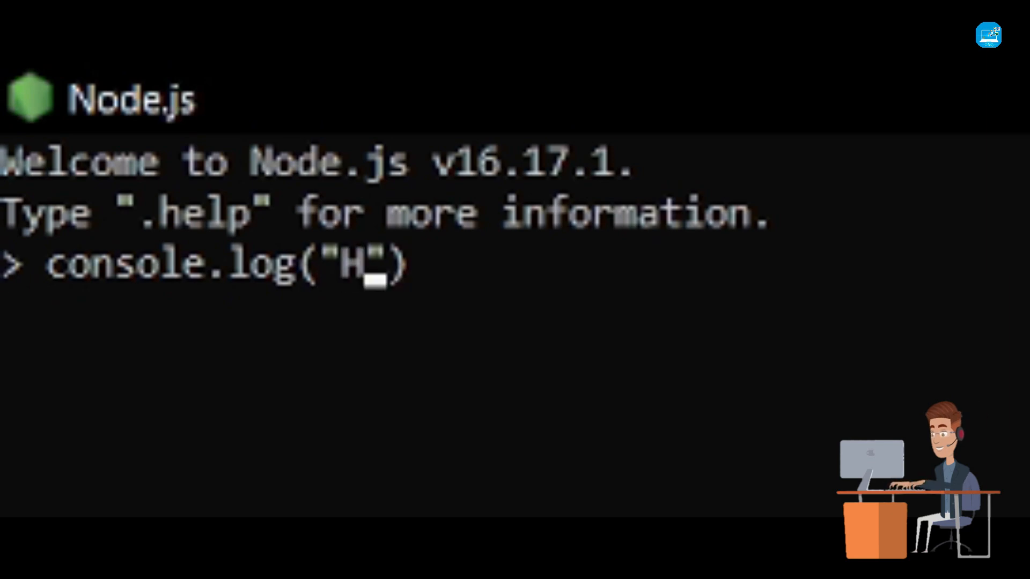
{"action": "type", "text": "ello"}
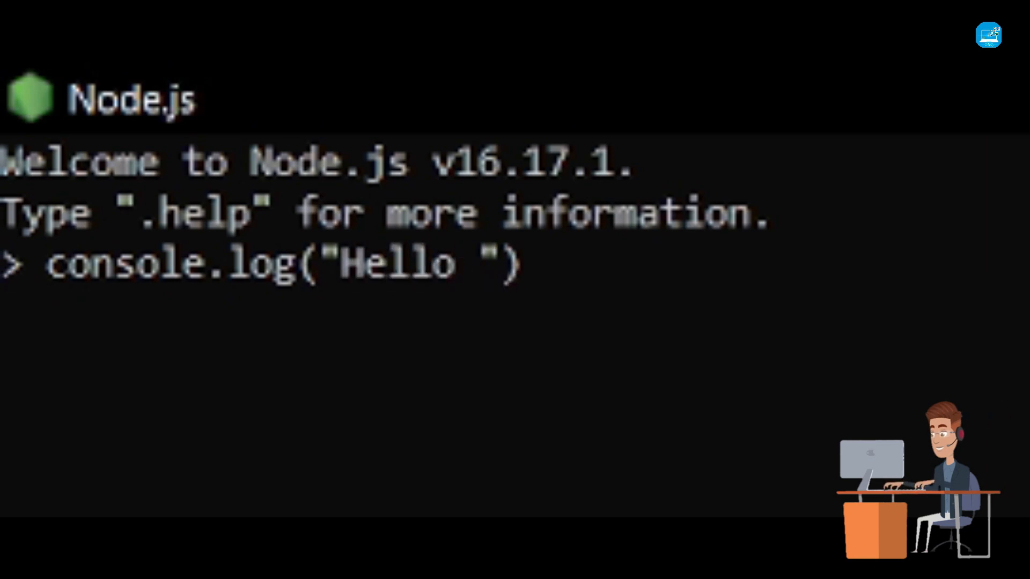
{"action": "type", "text": "World"}
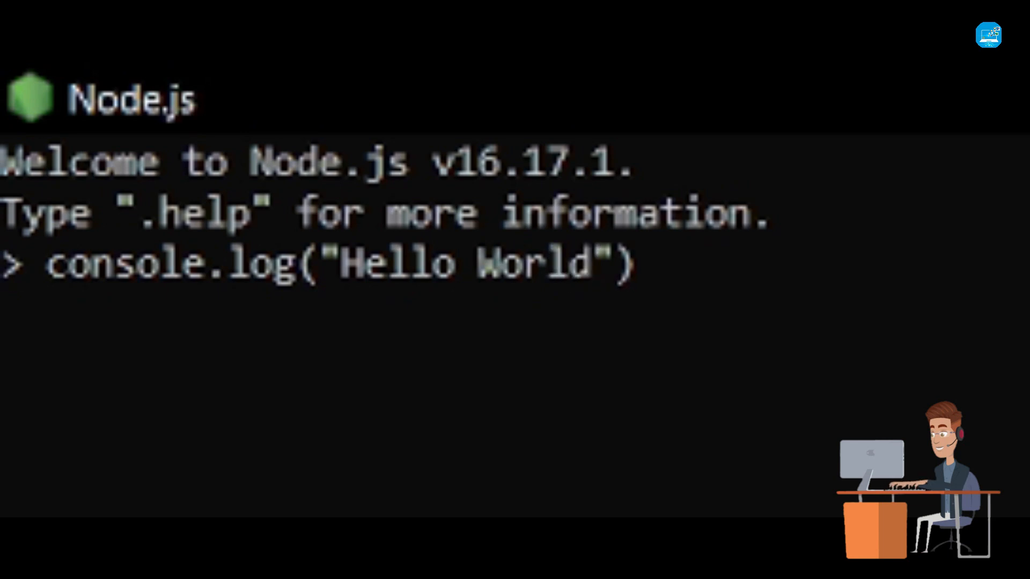
{"action": "type", "text": ";"}
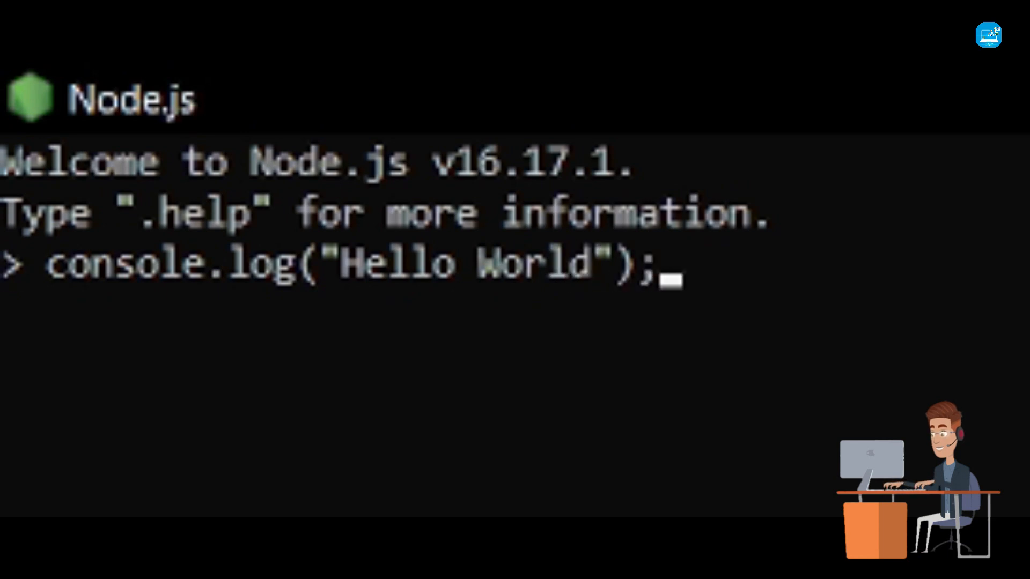